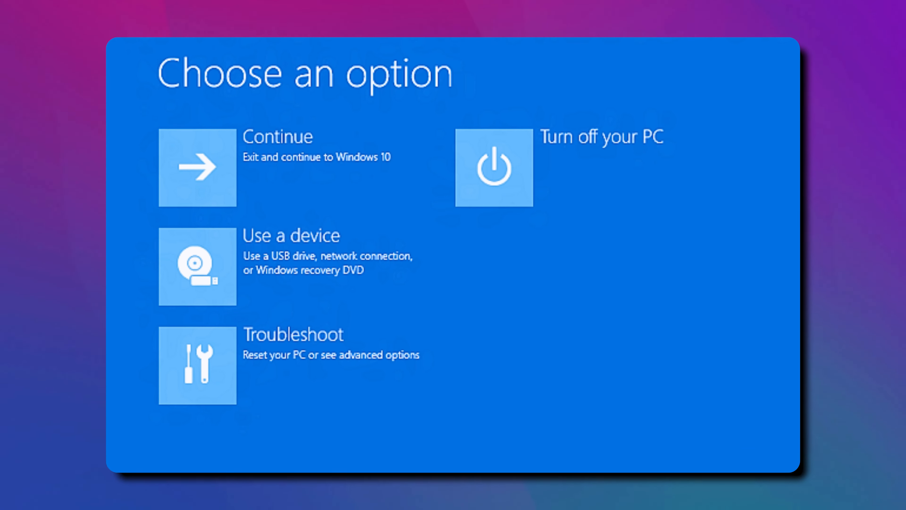
Leave the Choose an option recovery screen and return to the Windows 11 desktop
click(197, 167)
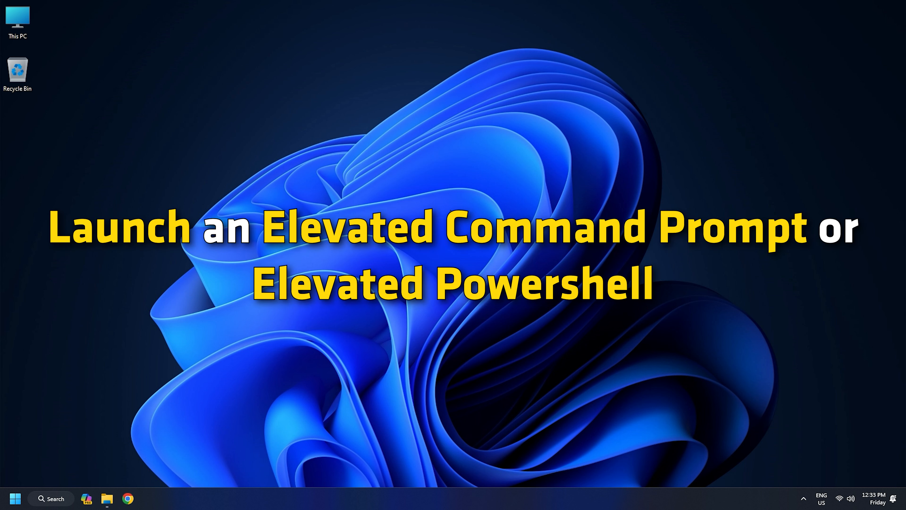
Search for cmd and launch Command Prompt as administrator
click(51, 499)
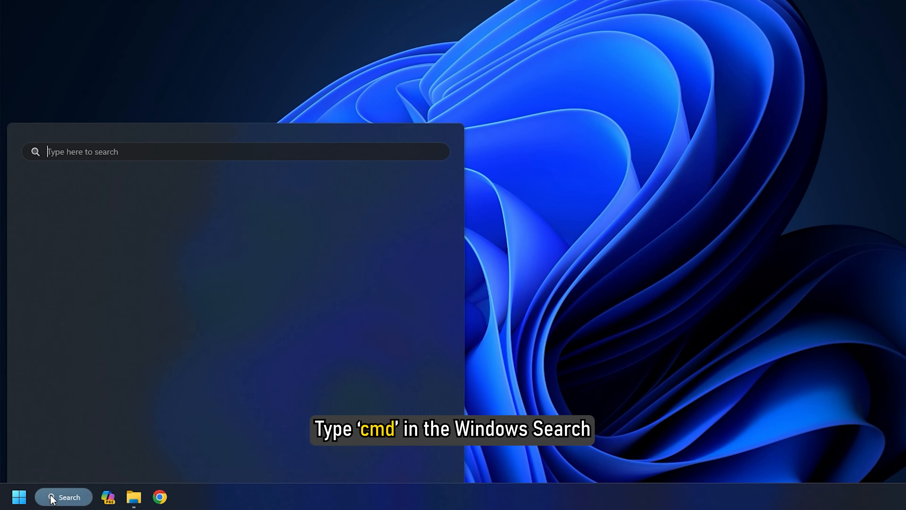
text(cmd)
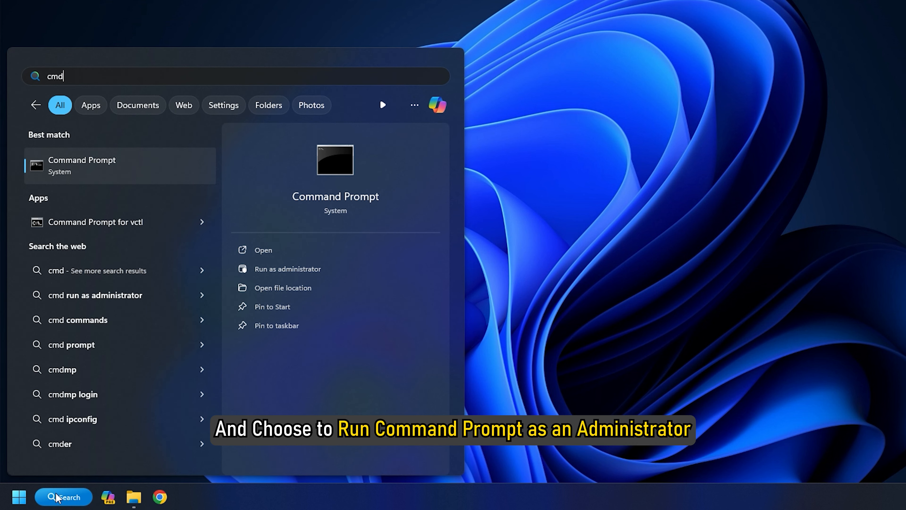
mouse_move(288, 268)
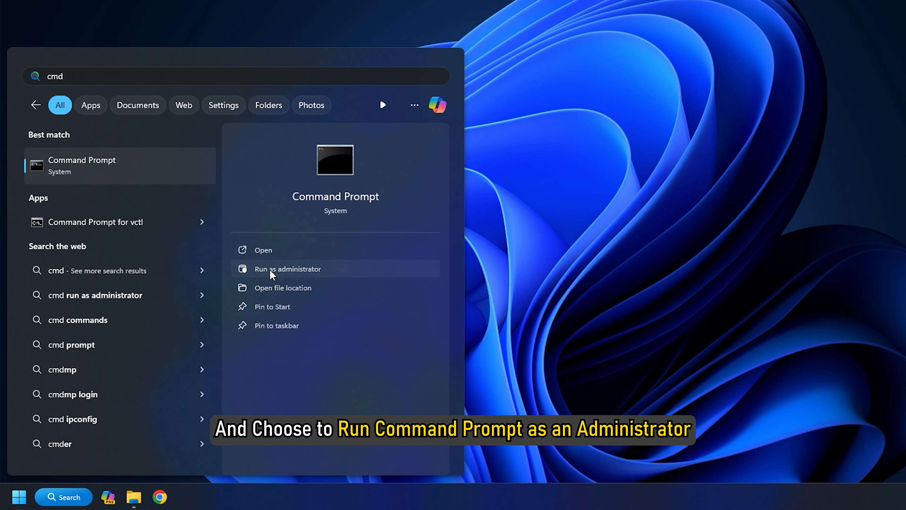
click(288, 268)
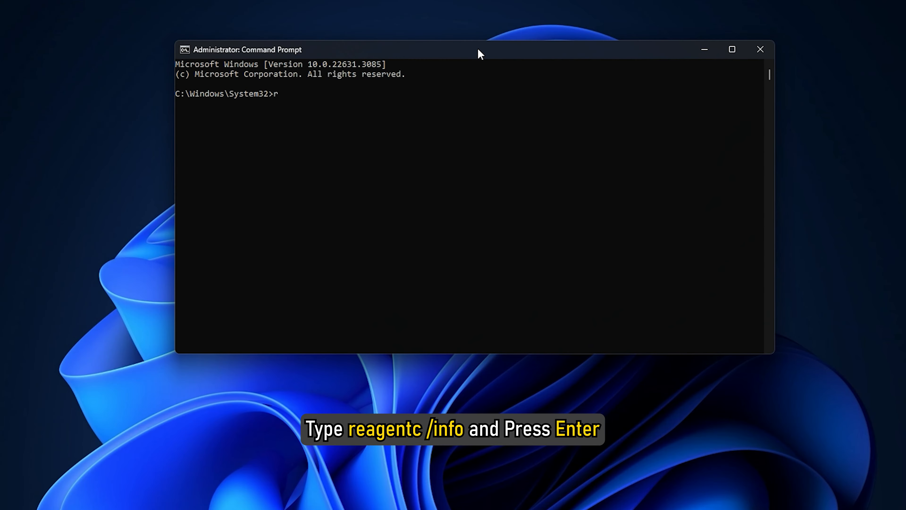
Run reagentc /info to check the Windows Recovery Environment status
text(eagentc /in)
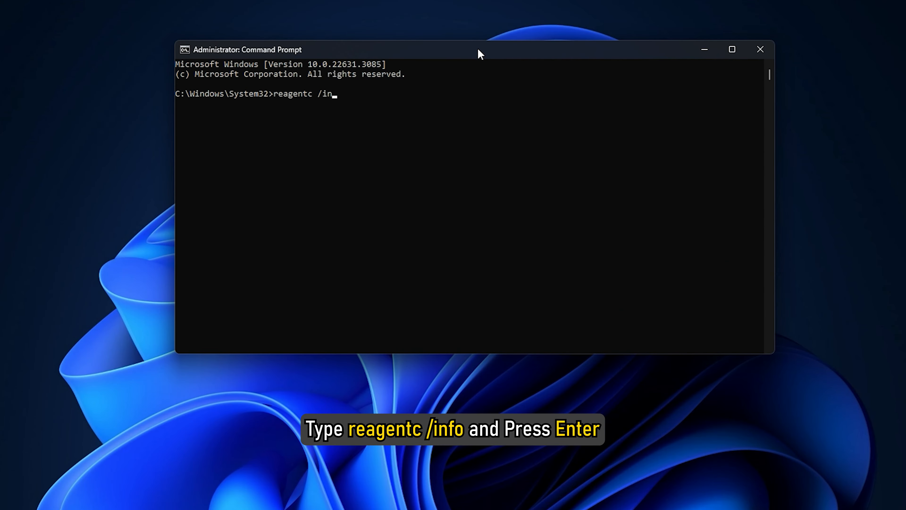
key(Enter)
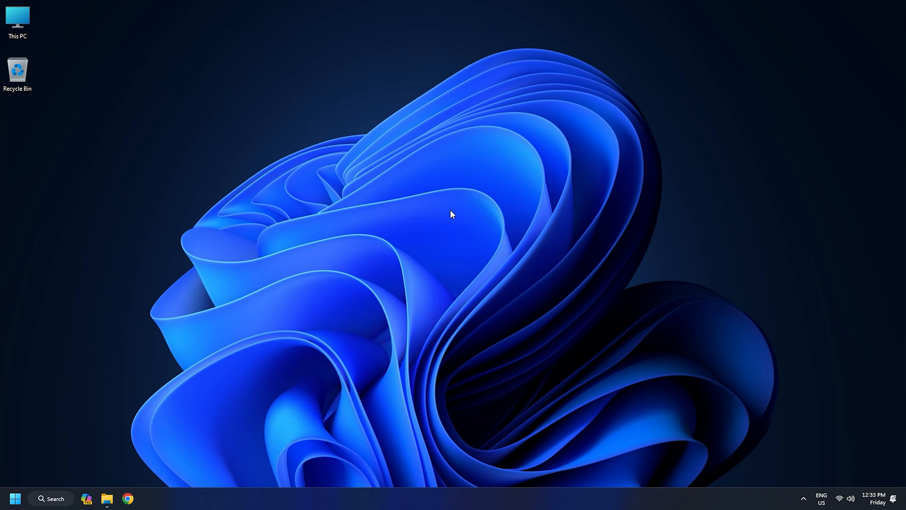
Bring up TheWindowsClub 'What is Windows RE?' article in Chrome and read its introduction
click(128, 499)
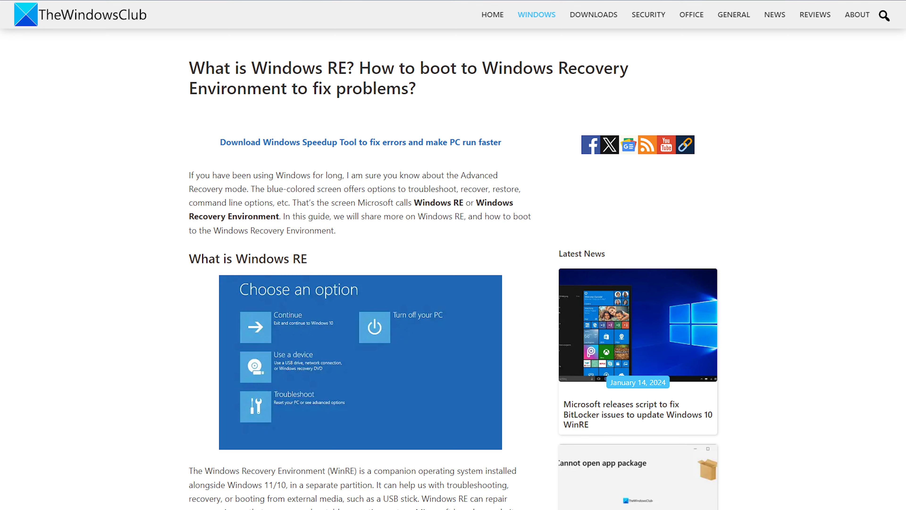
scroll(down, 3)
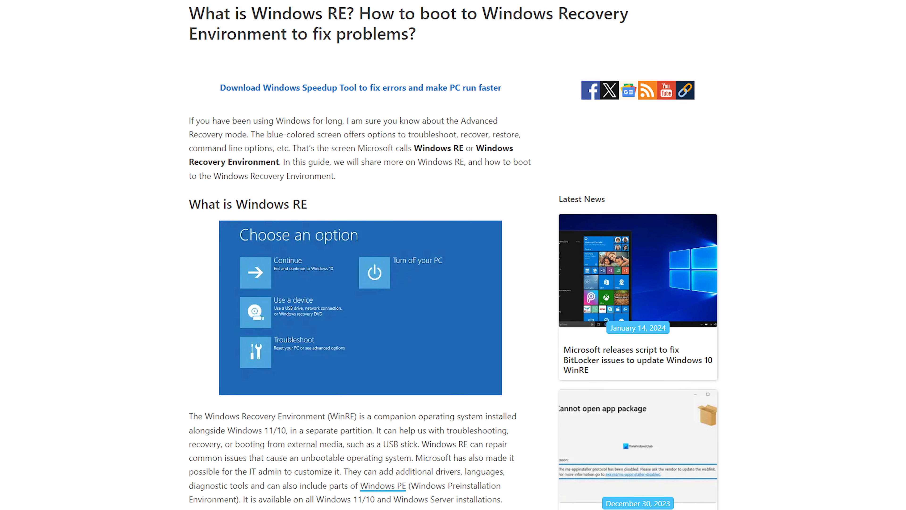
scroll(down, 3)
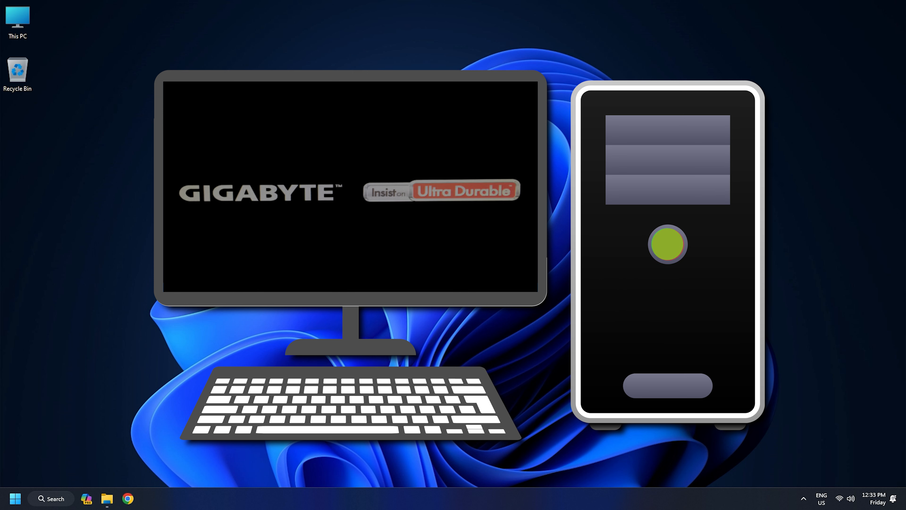
Dismiss the boot-to-recovery illustration and bring up the Start menu
click(666, 245)
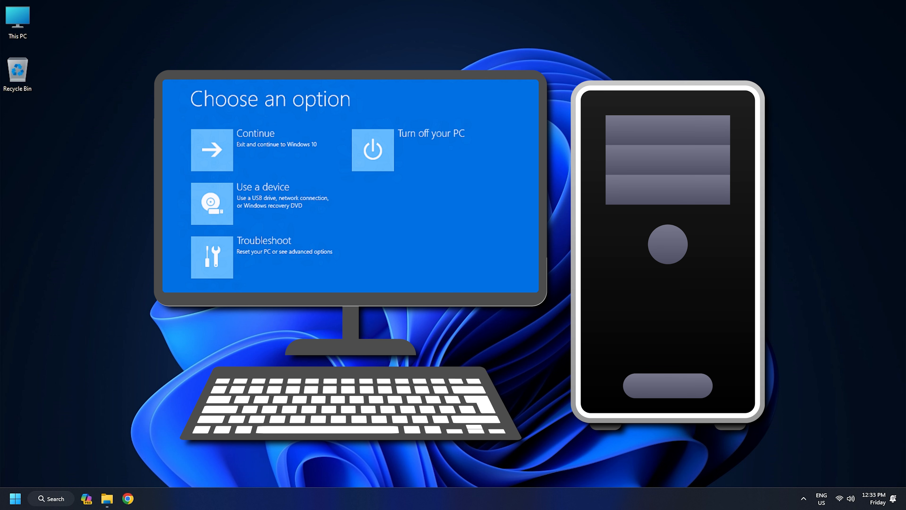
click(15, 497)
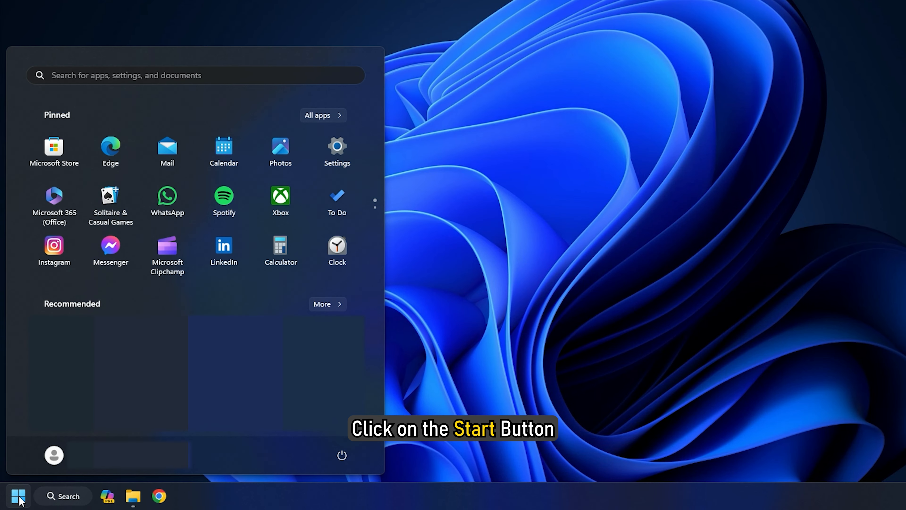
Restart the PC into Advanced startup from Settings > System > Recovery
click(342, 455)
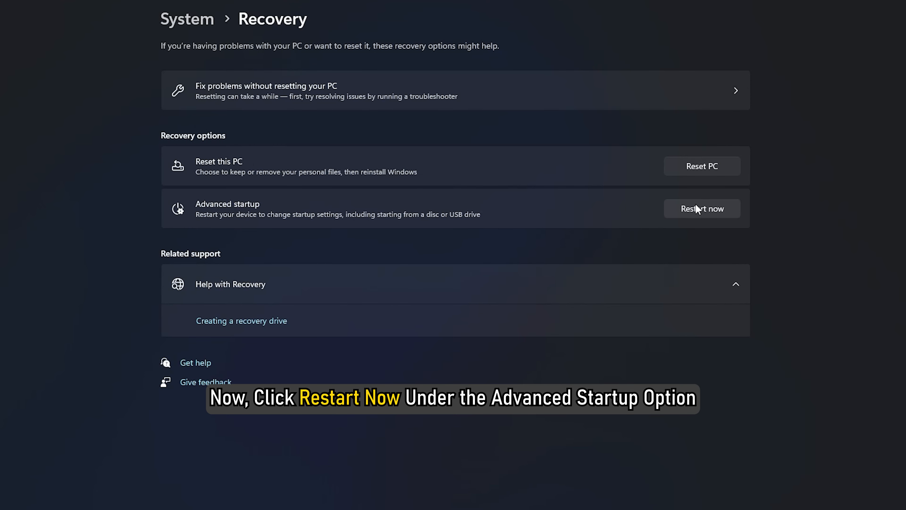
click(702, 208)
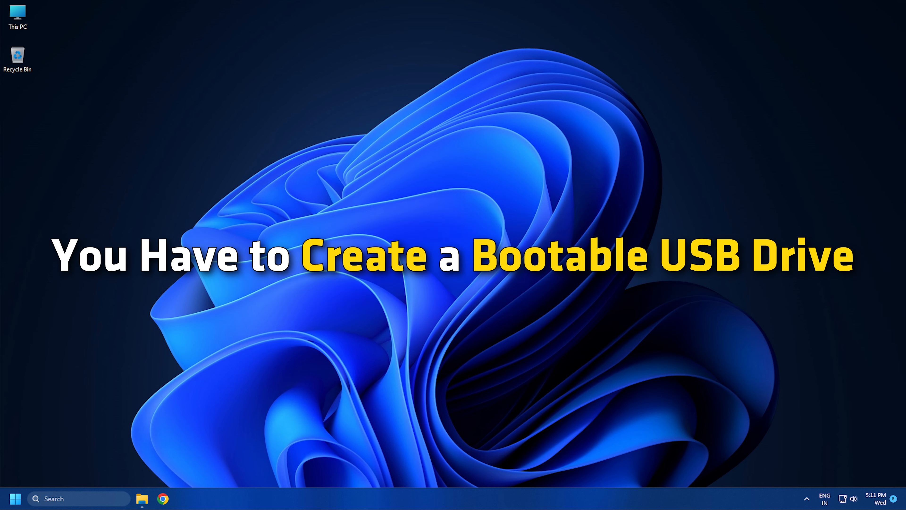
click(163, 498)
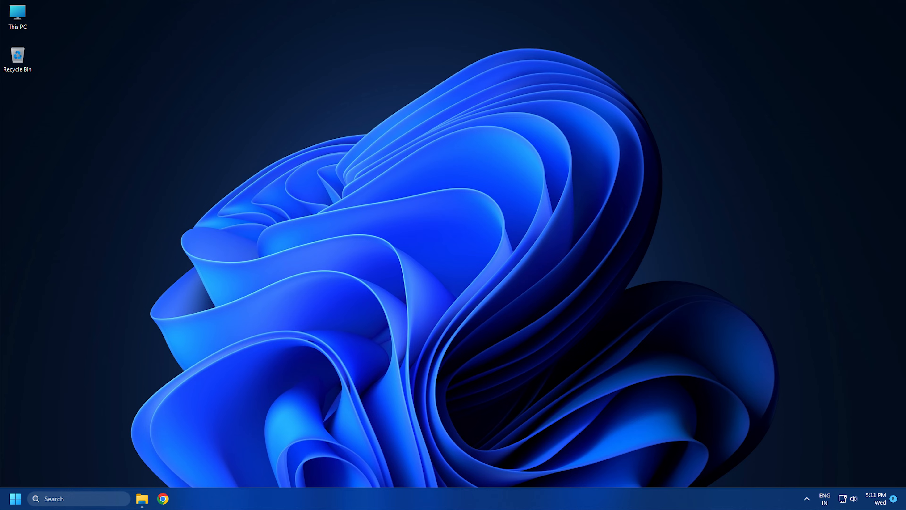
Search for disk management, then read the in-place upgrade guide's installation media section in Chrome
text(disk management)
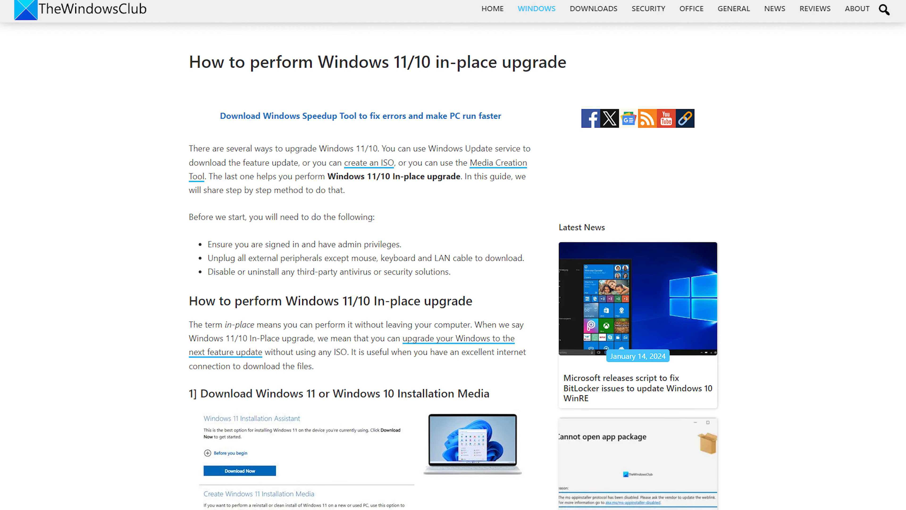
scroll(down, 3)
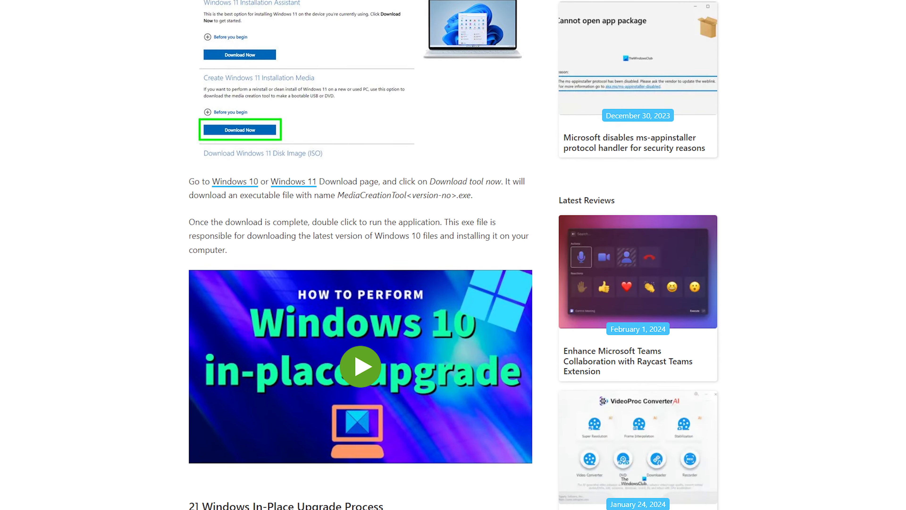